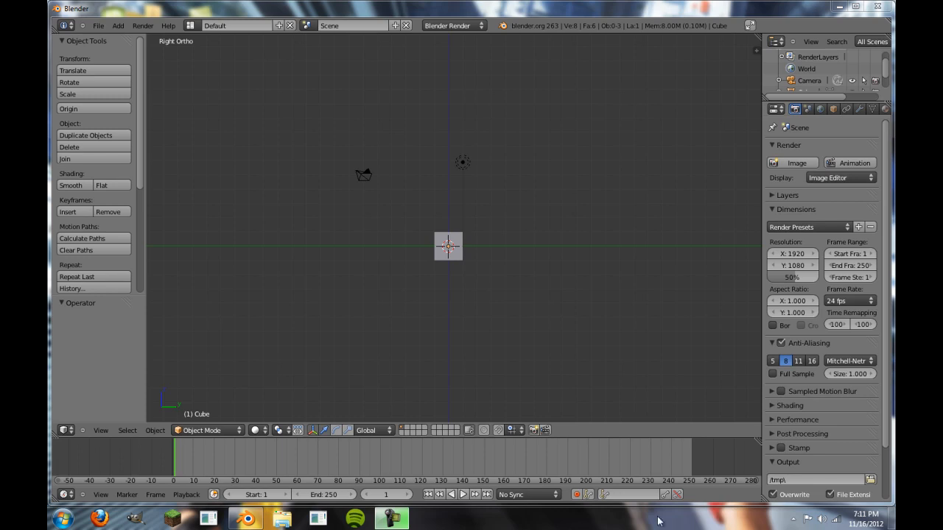
pyautogui.moveTo(563, 354)
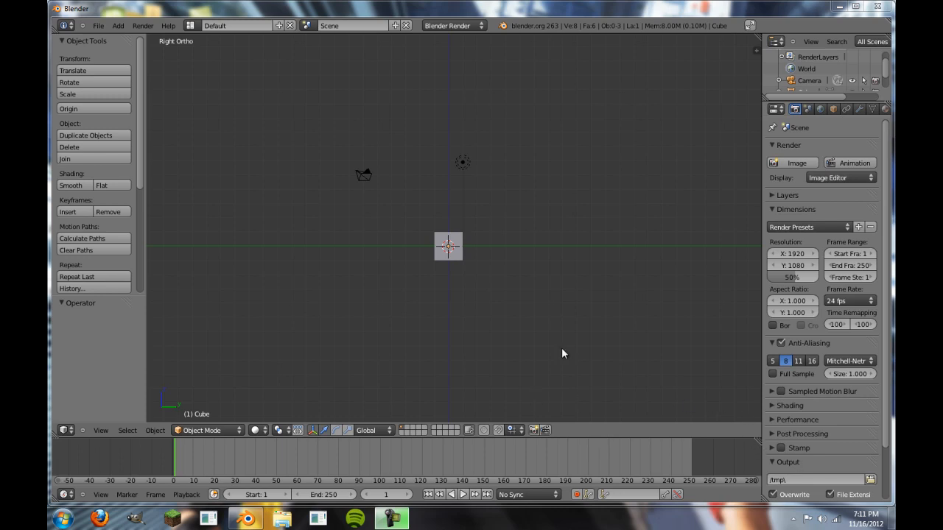
pyautogui.moveTo(479, 261)
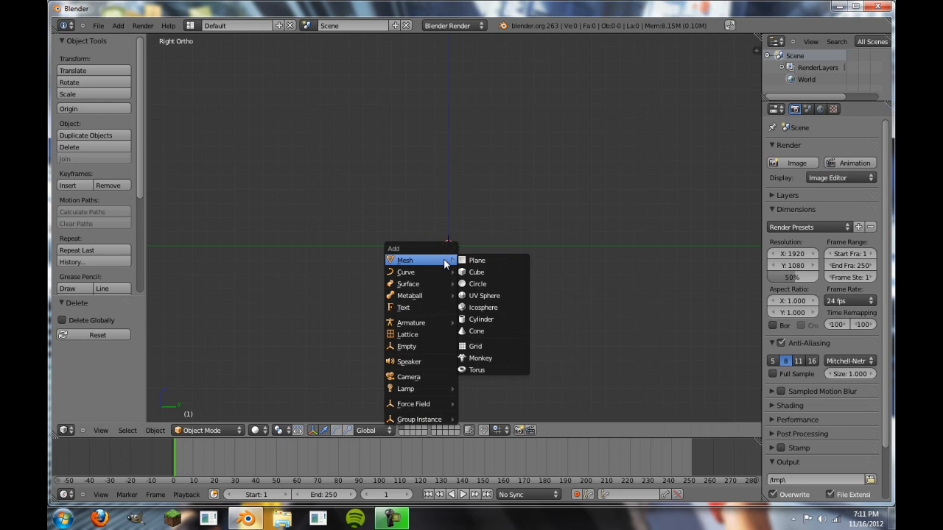
pyautogui.moveTo(491, 359)
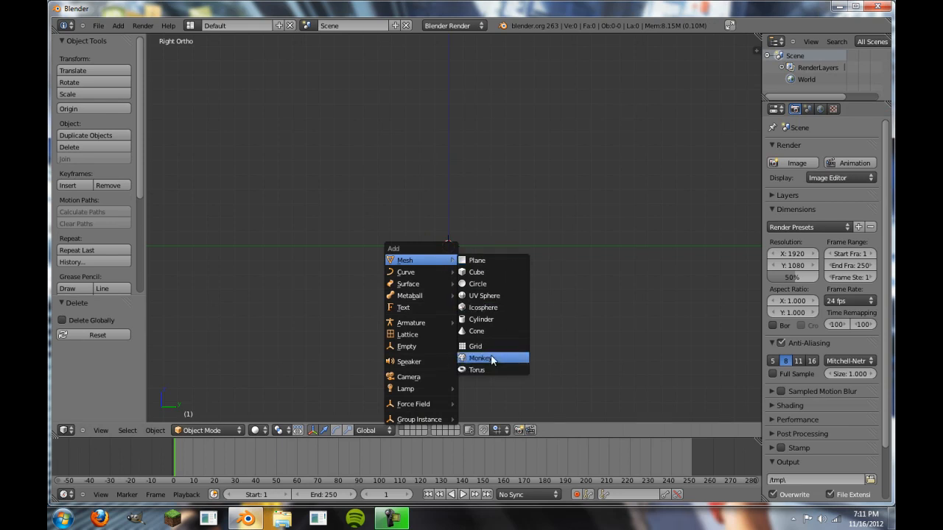
# - Add a Monkey head mesh and tilt it about 38° around X
pyautogui.click(479, 358)
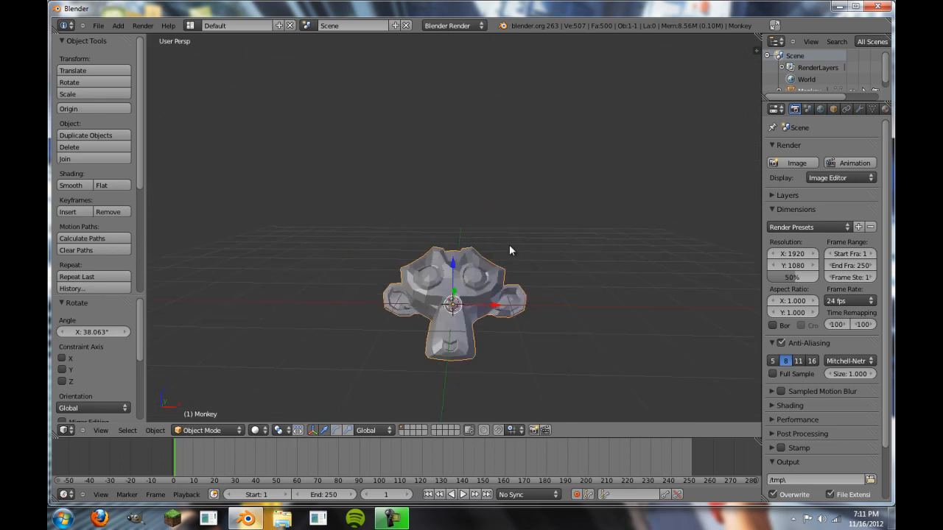
# - Apply a two-level Subdivision Surface modifier to the monkey and set flat shading
pyautogui.click(823, 149)
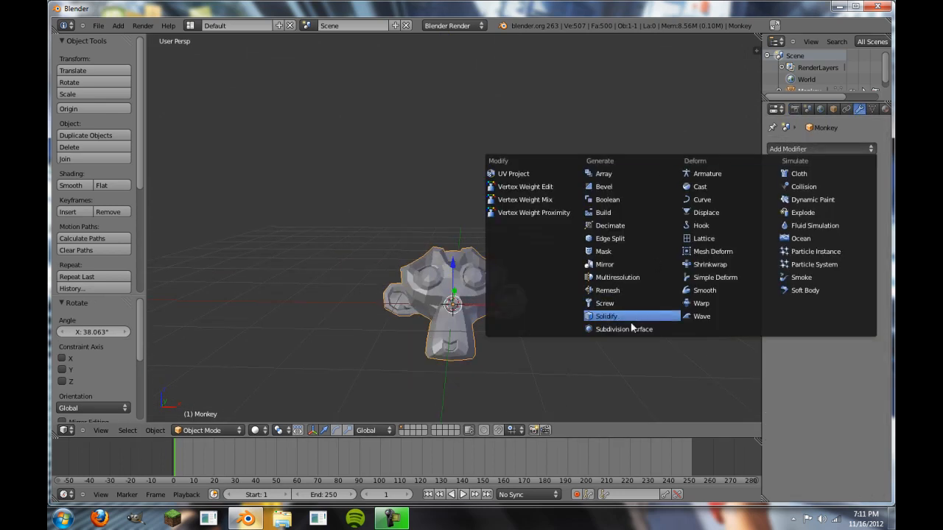
pyautogui.click(621, 329)
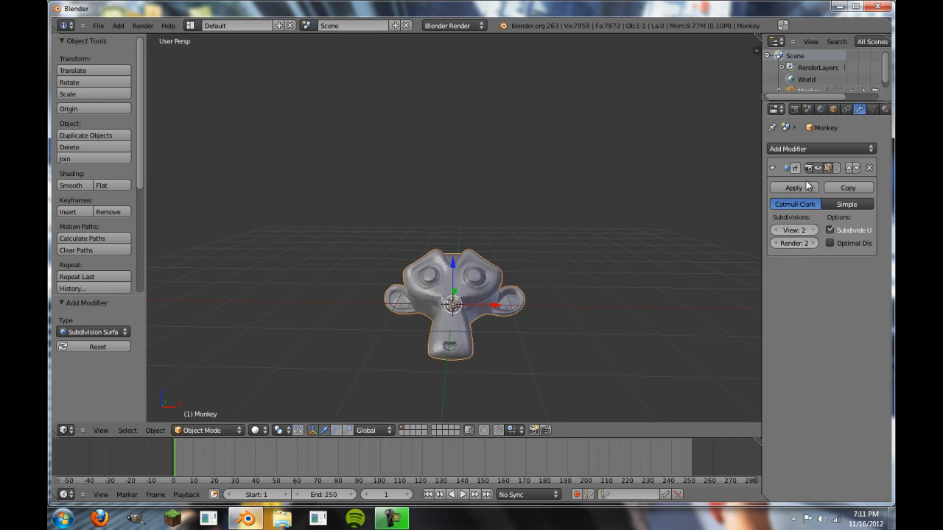
pyautogui.click(794, 187)
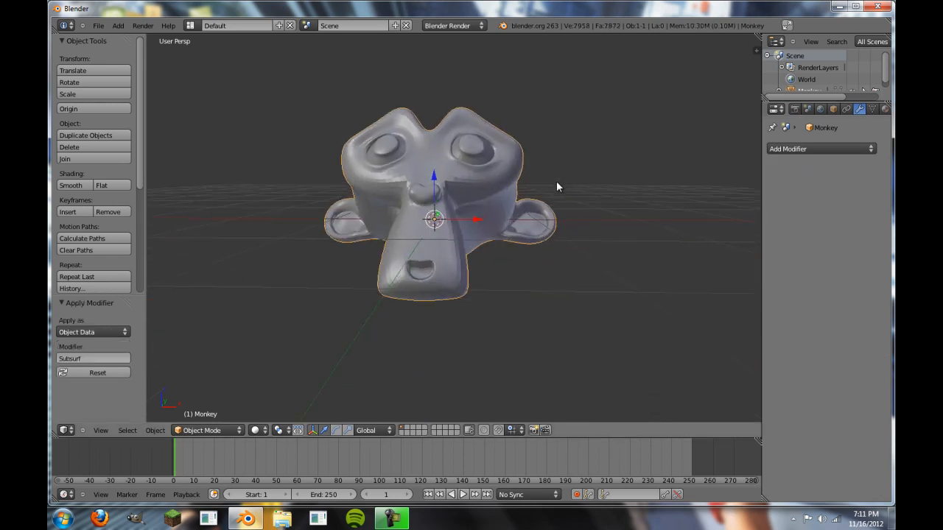
pyautogui.click(72, 185)
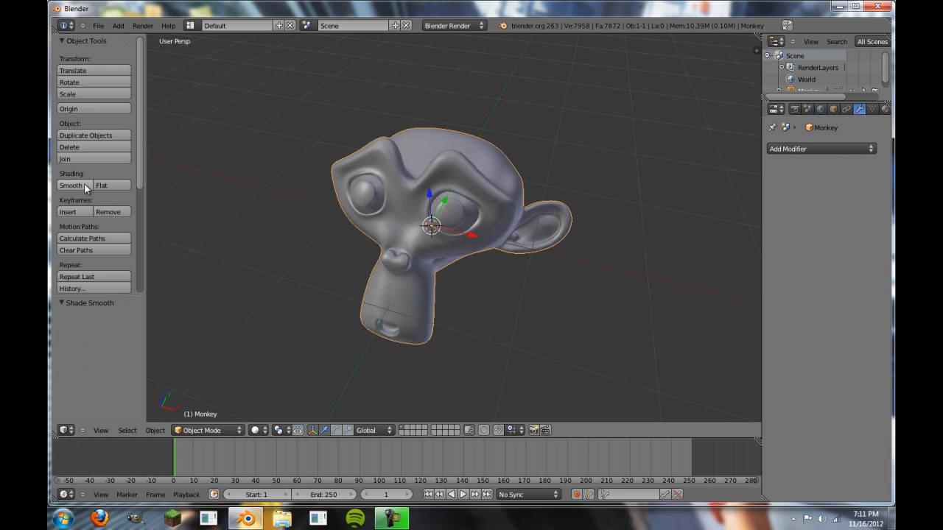
pyautogui.click(110, 185)
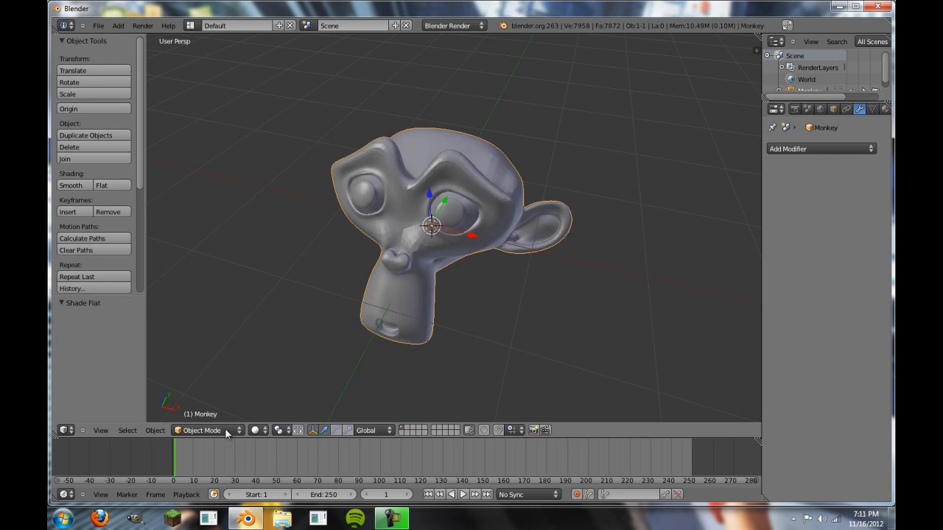
# - Switch the monkey head from Object Mode into Sculpt Mode
pyautogui.click(205, 431)
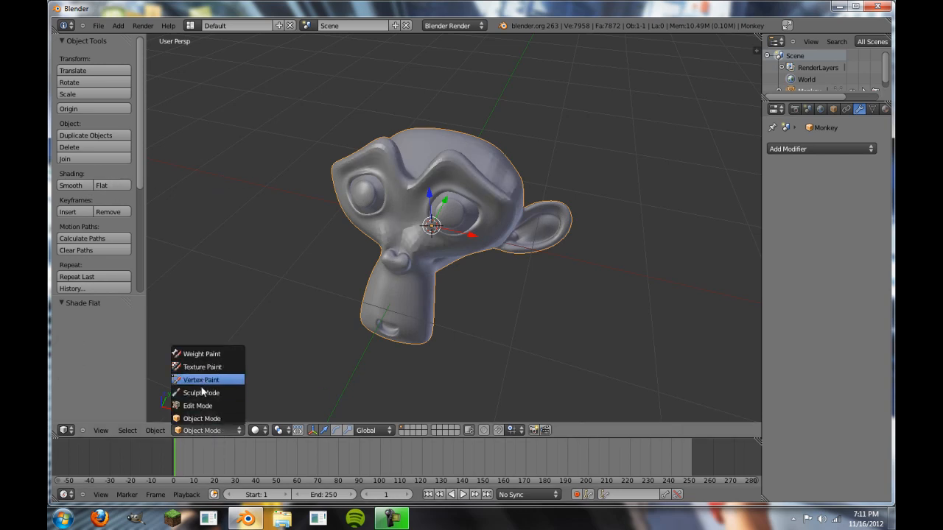
pyautogui.click(200, 392)
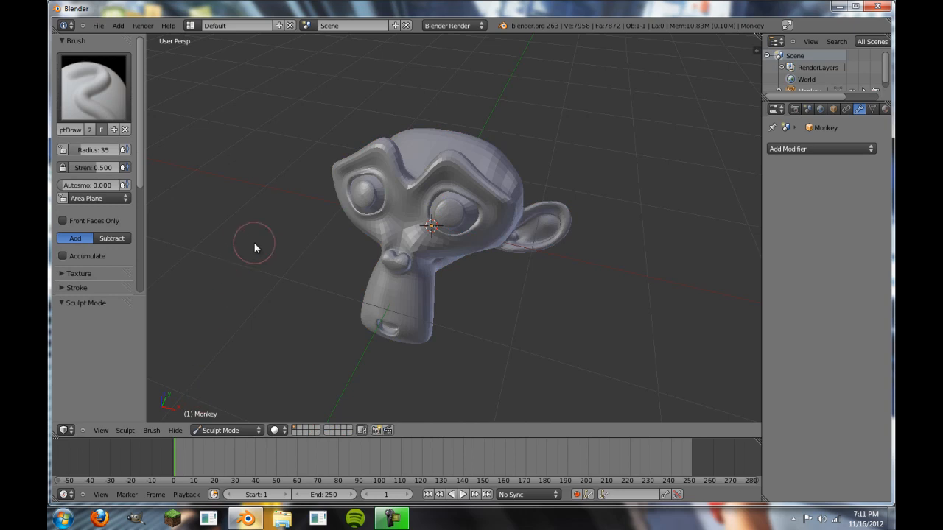
pyautogui.click(225, 430)
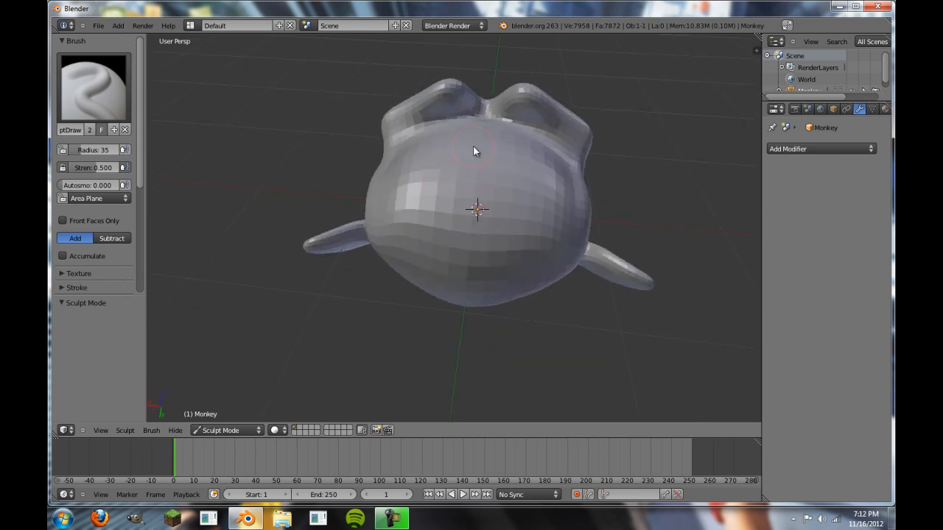
# - Orbit behind the head and choose the sculpt brush named Brush
pyautogui.moveTo(475, 151); pyautogui.dragTo(453, 196)
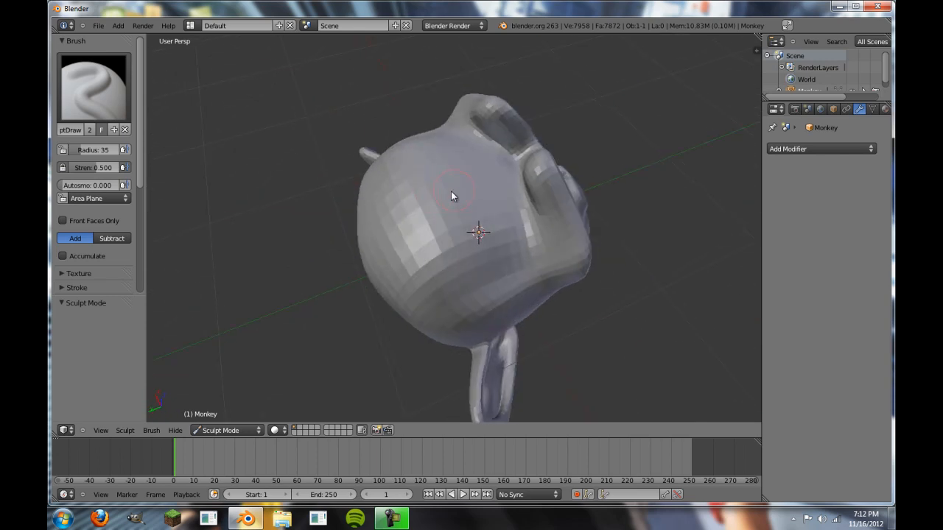
pyautogui.click(92, 90)
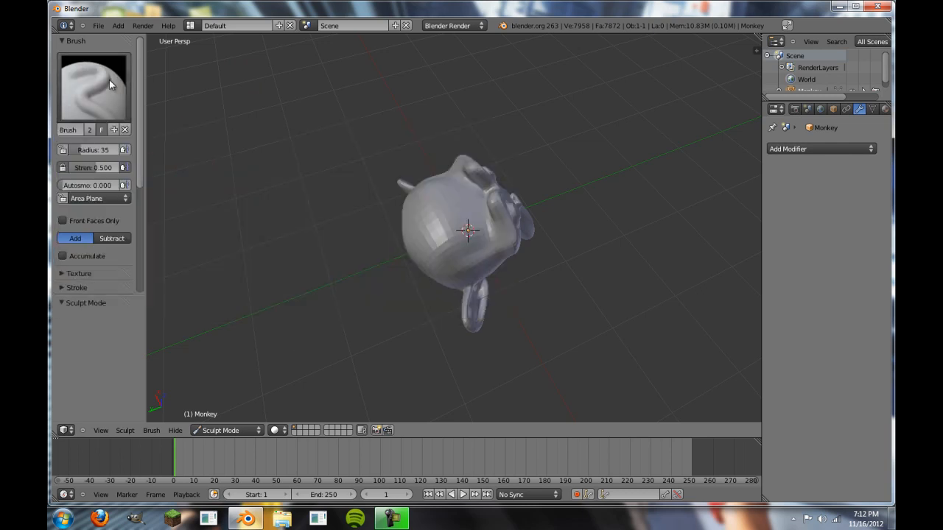
pyautogui.moveTo(306, 162)
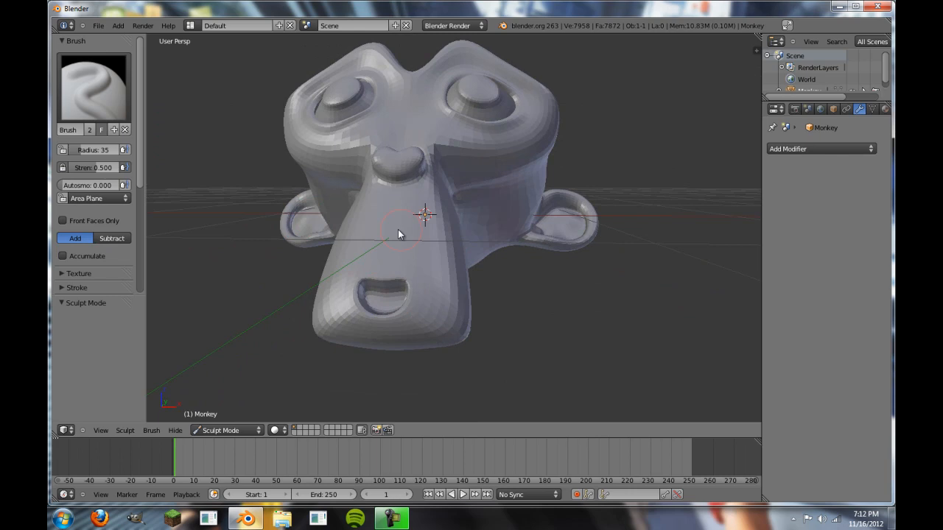
pyautogui.moveTo(451, 297)
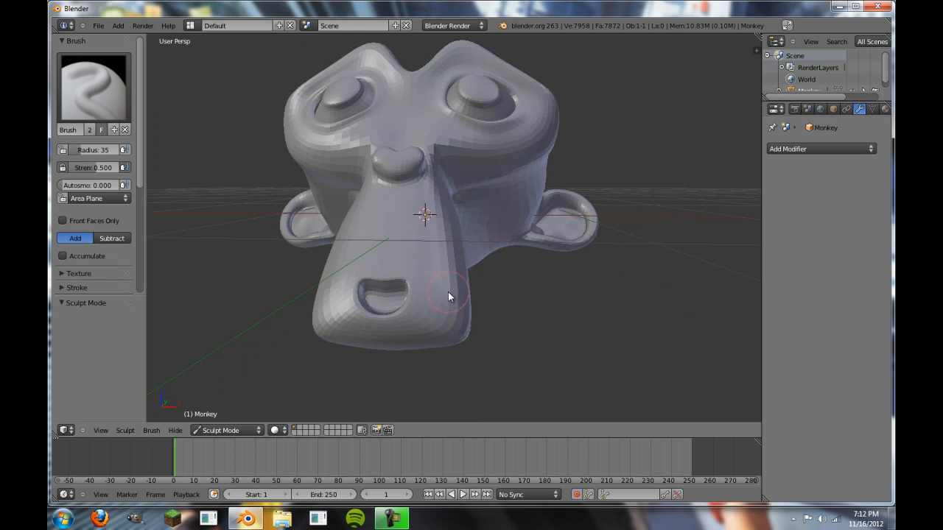
pyautogui.moveTo(159, 247)
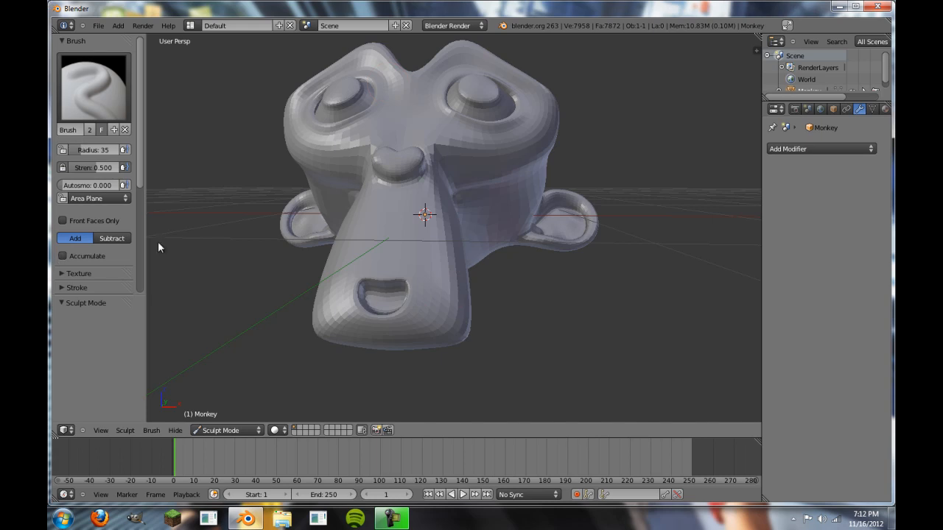
pyautogui.moveTo(110, 238)
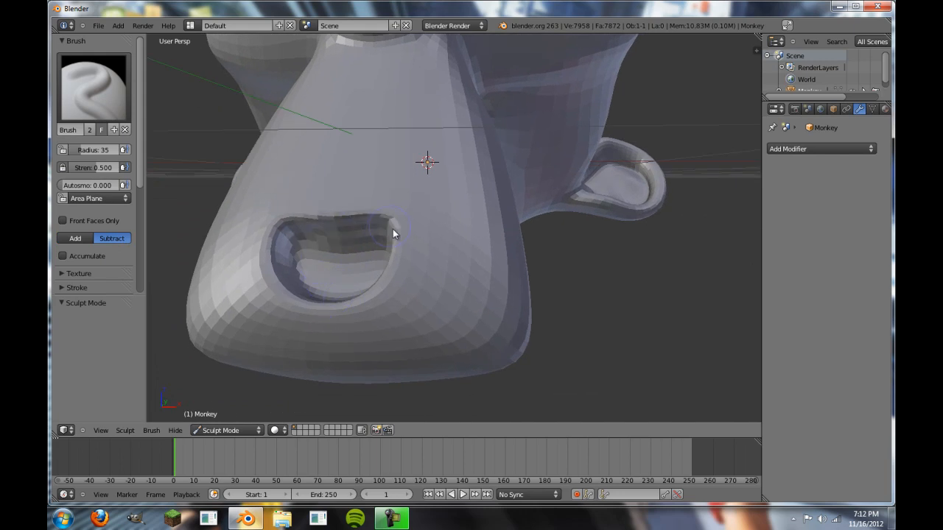
# - Stroke inside the mouth with the subtractive brush to carve it deeper
pyautogui.moveTo(394, 234); pyautogui.dragTo(375, 276)
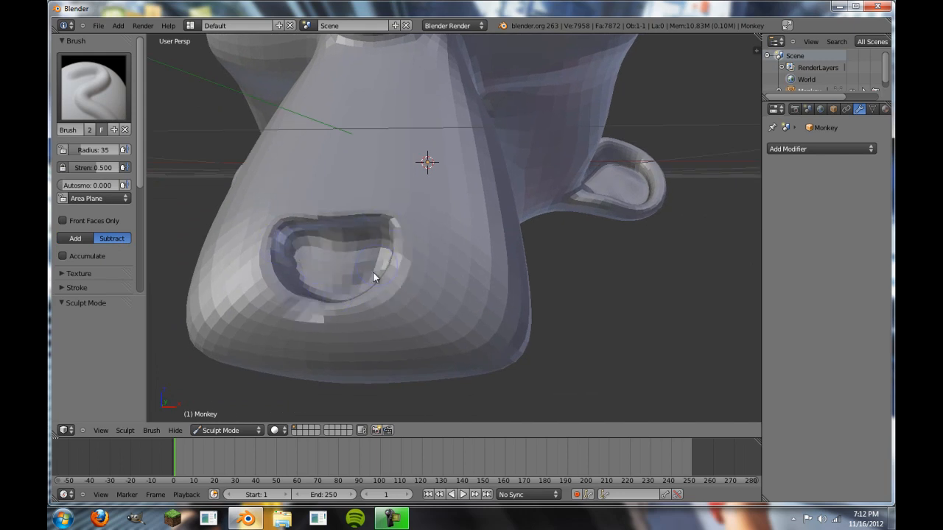
pyautogui.moveTo(374, 277); pyautogui.dragTo(310, 275)
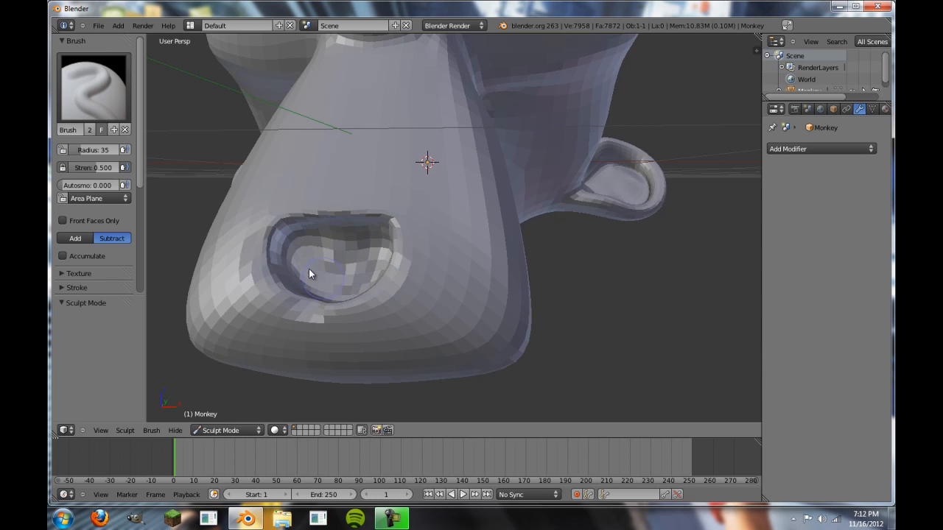
pyautogui.moveTo(310, 274); pyautogui.dragTo(229, 265)
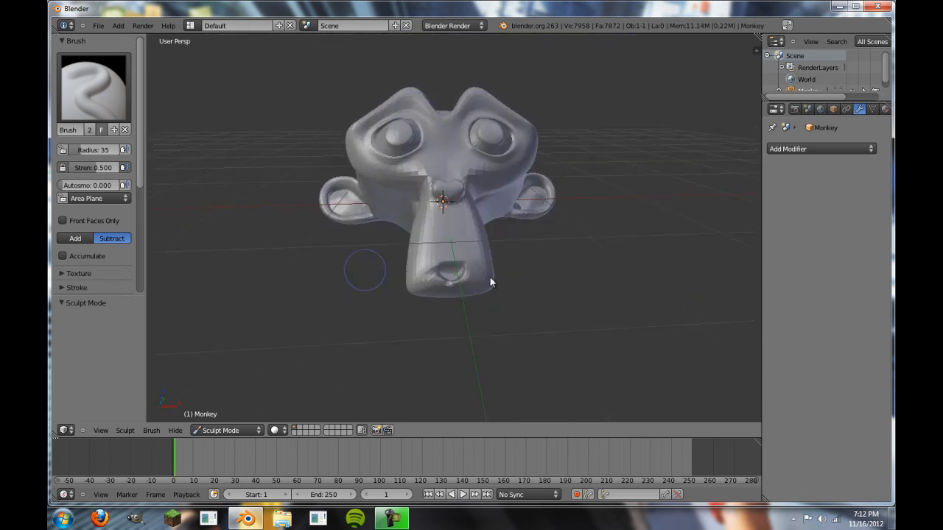
pyautogui.moveTo(490, 282); pyautogui.dragTo(387, 306)
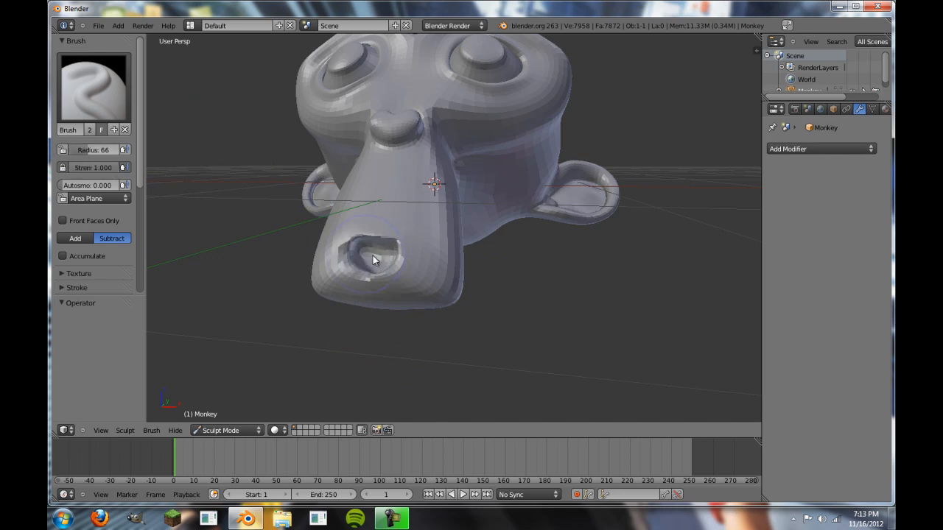
# - Hollow the mouth into a deep cavity, then raise lumps across the top of the head
pyautogui.moveTo(373, 259); pyautogui.dragTo(391, 253)
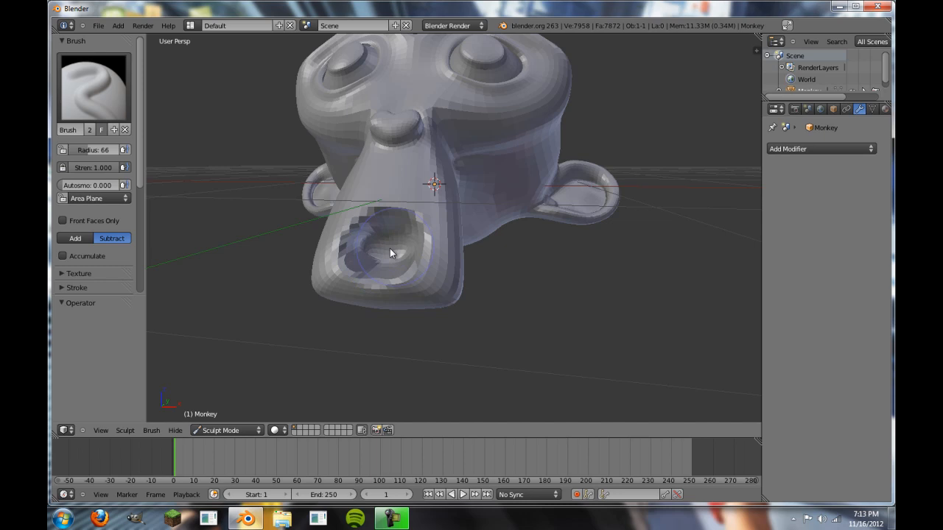
pyautogui.moveTo(391, 253); pyautogui.dragTo(280, 262)
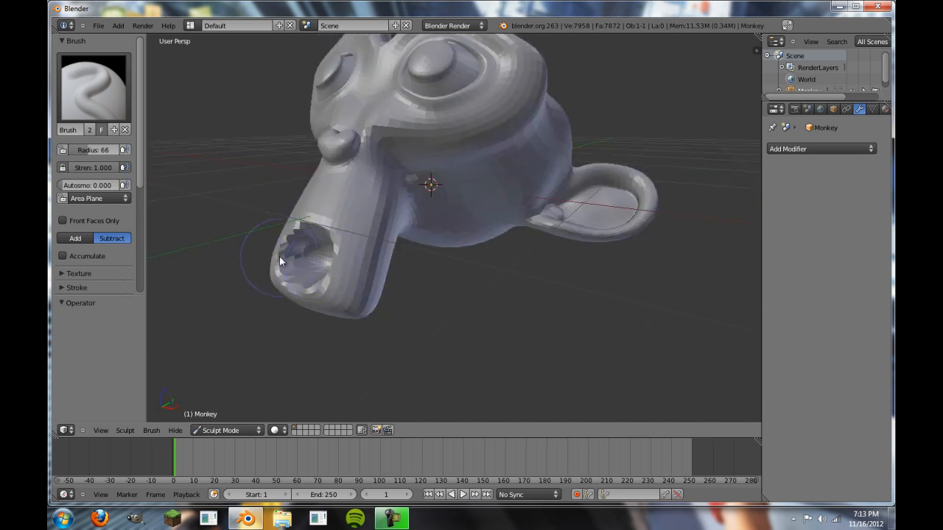
pyautogui.moveTo(280, 262); pyautogui.dragTo(372, 269)
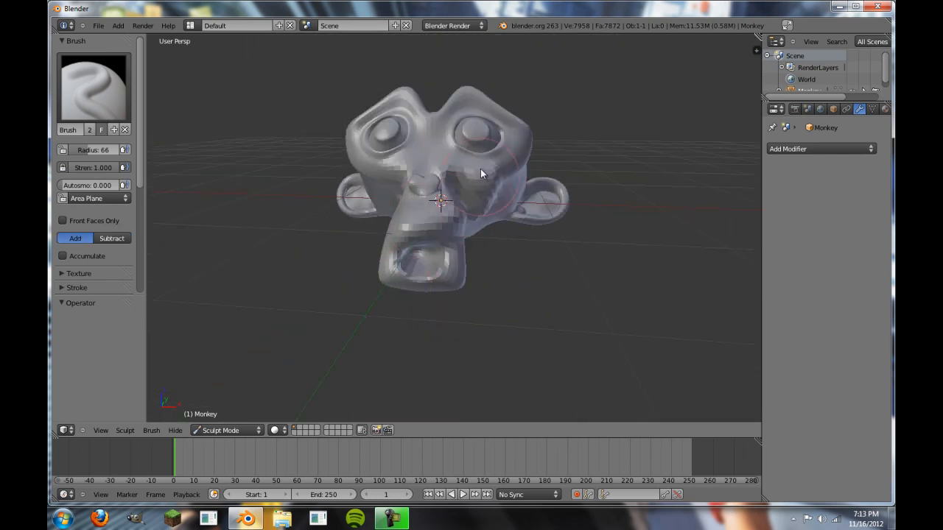
pyautogui.moveTo(479, 173); pyautogui.dragTo(339, 123)
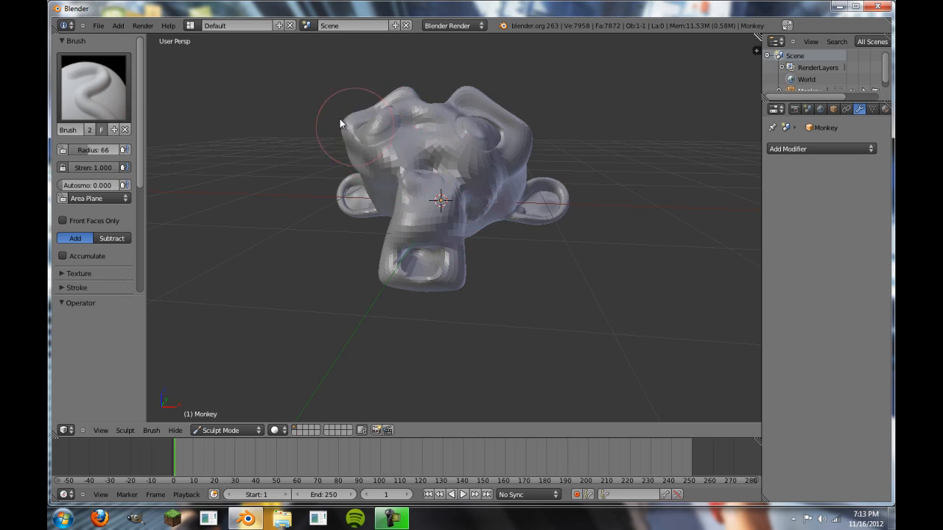
pyautogui.moveTo(340, 123); pyautogui.dragTo(260, 188)
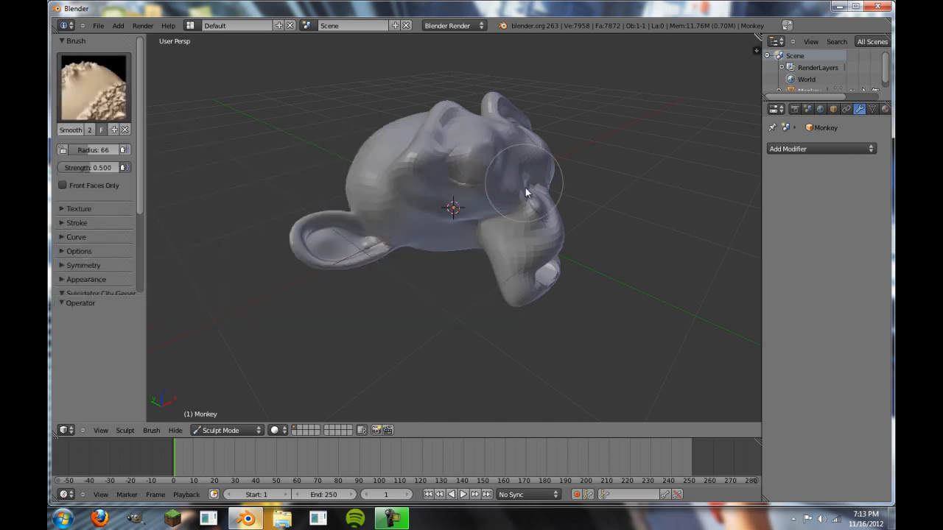
# - Smooth out the bumps around the eye, snout and lower face
pyautogui.moveTo(527, 193); pyautogui.dragTo(505, 190)
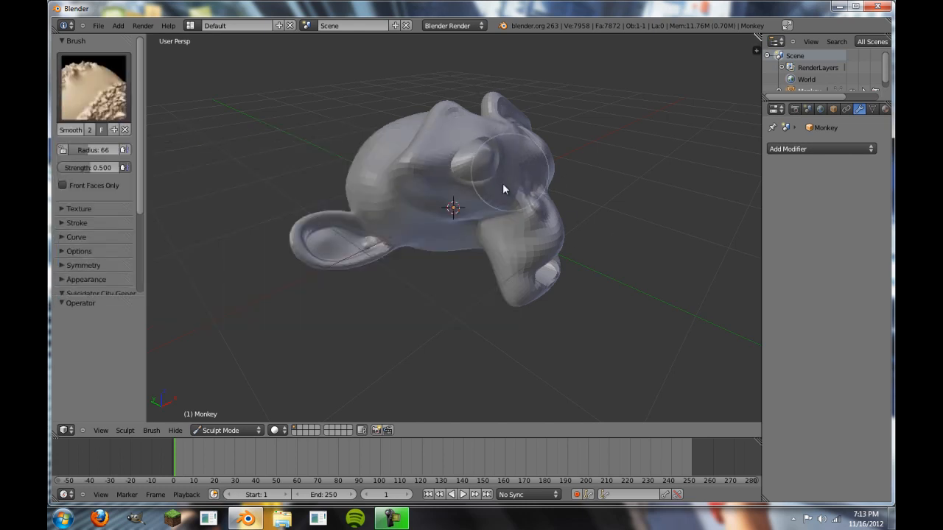
pyautogui.moveTo(505, 189); pyautogui.dragTo(530, 279)
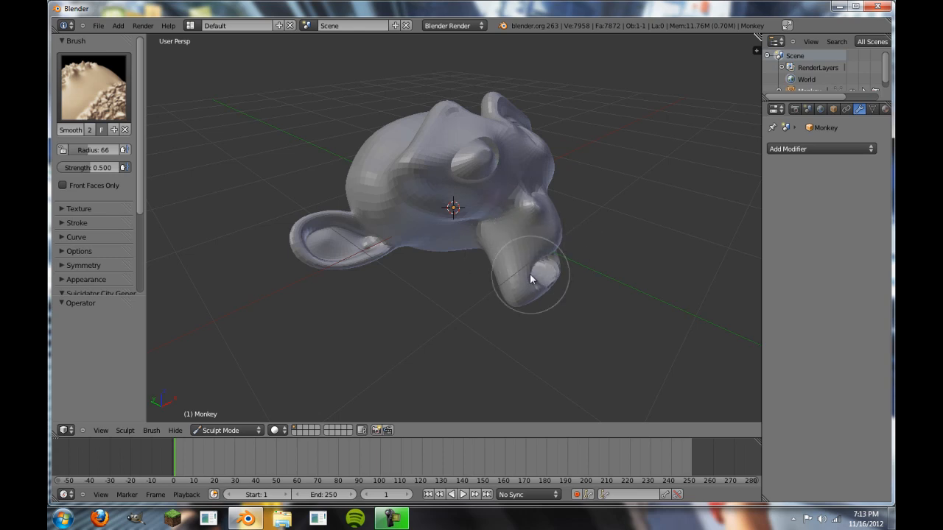
pyautogui.moveTo(530, 278); pyautogui.dragTo(615, 278)
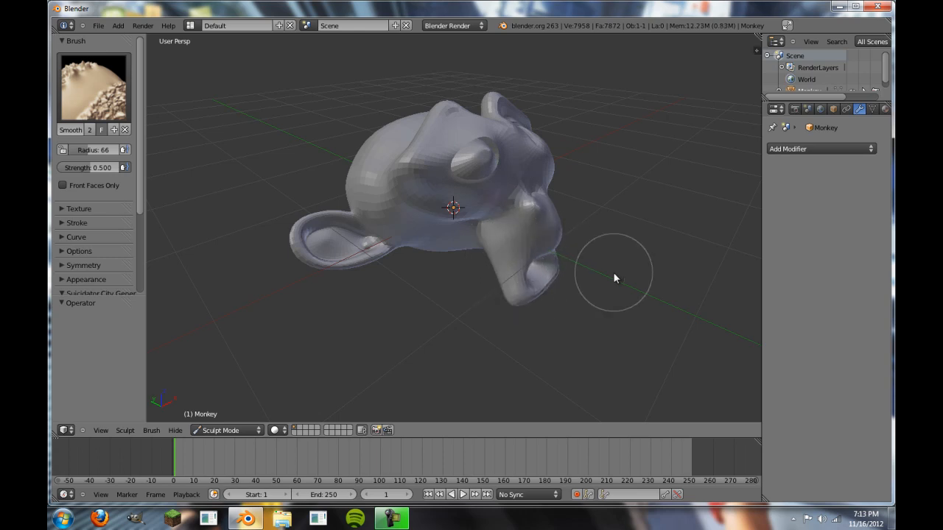
pyautogui.moveTo(616, 277); pyautogui.dragTo(443, 200)
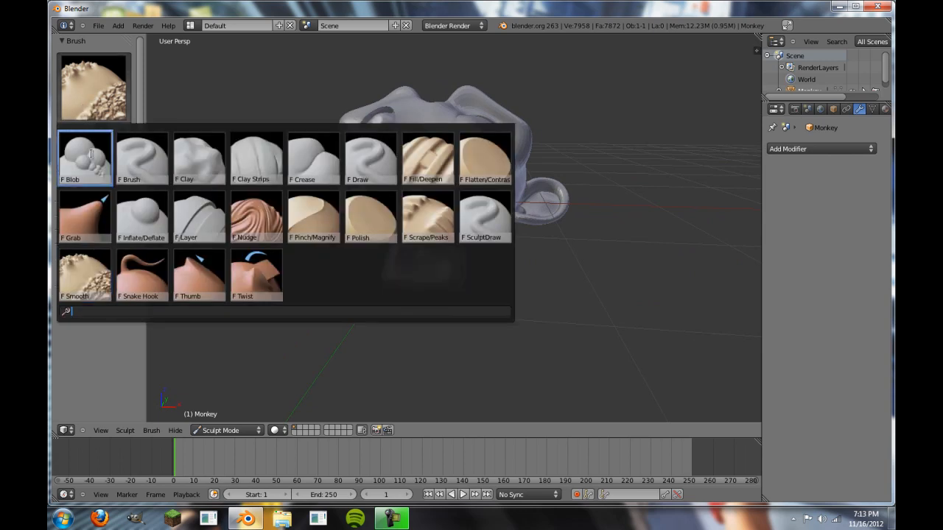
# - Use the Snake Hook brush to pull a long spike out of the head
pyautogui.click(141, 275)
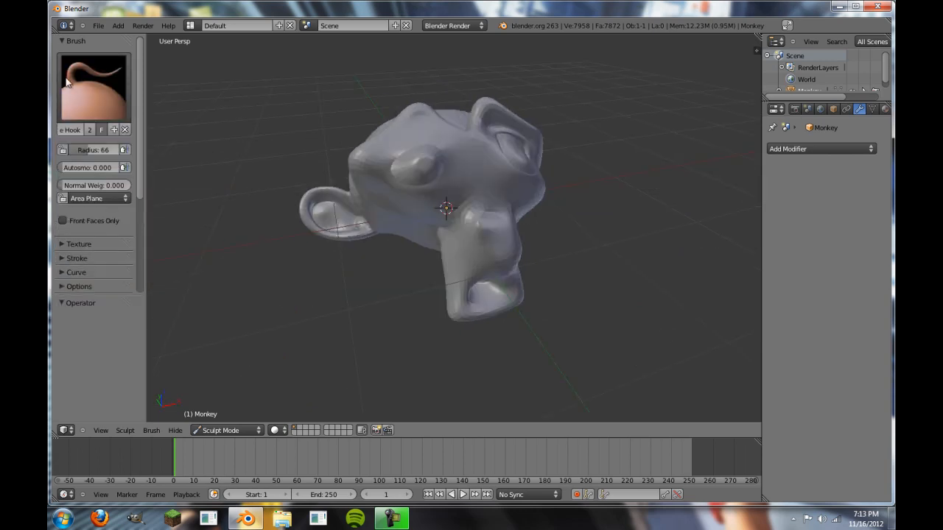
pyautogui.click(93, 81)
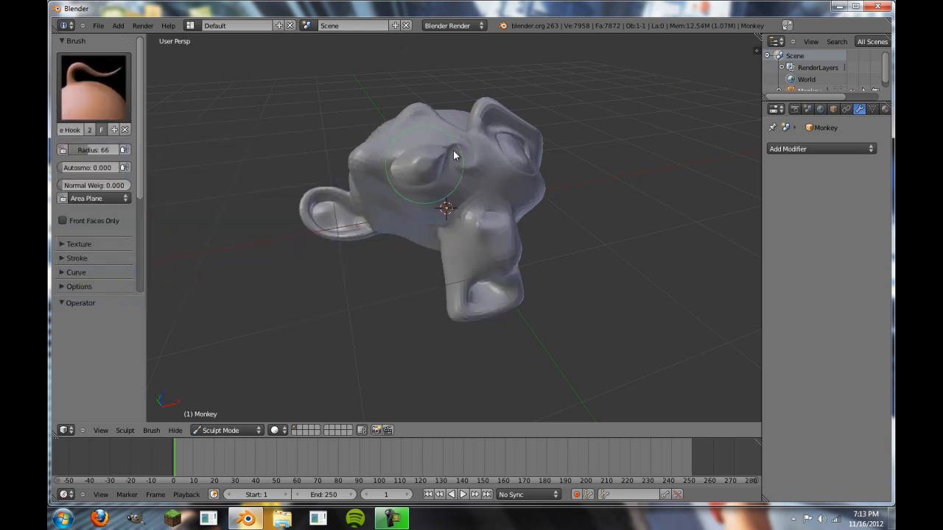
pyautogui.moveTo(454, 155); pyautogui.dragTo(619, 391)
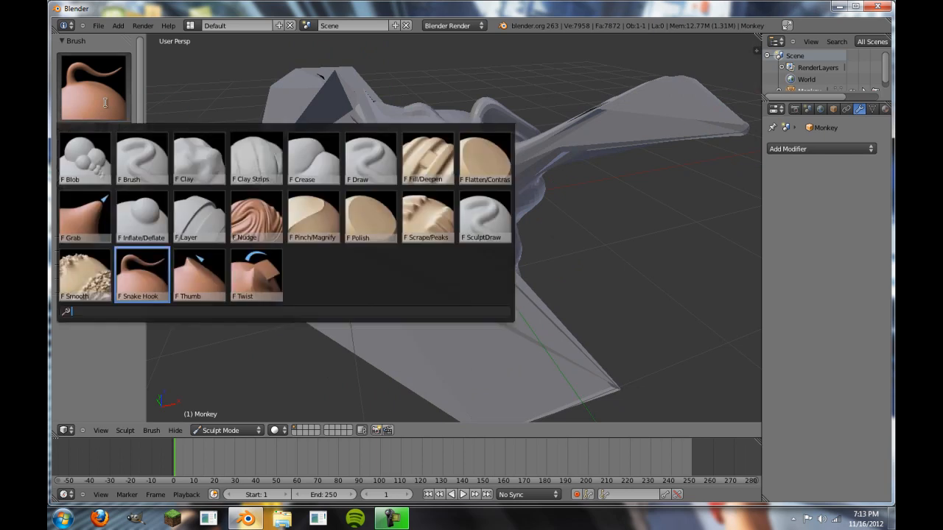
# - Use the Blob brush to swell rounded bulges on the back and top of the head
pyautogui.click(141, 275)
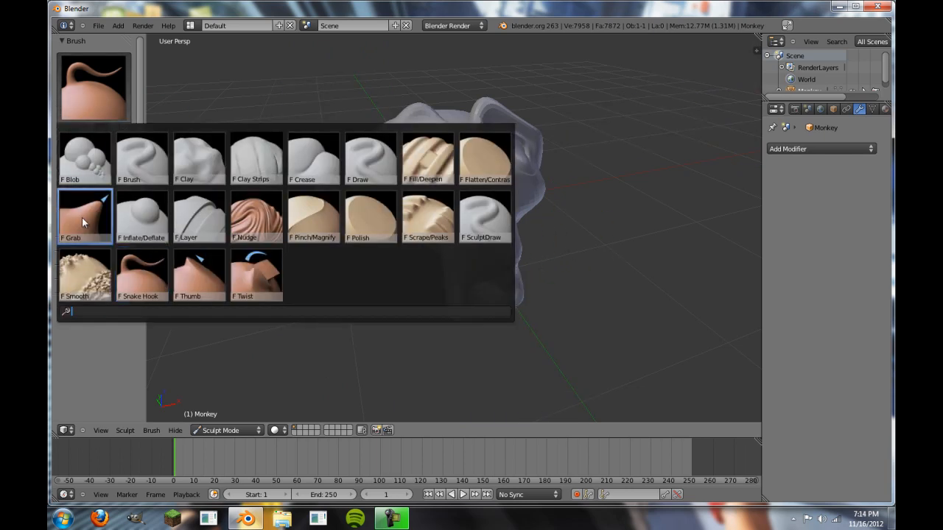
pyautogui.click(84, 216)
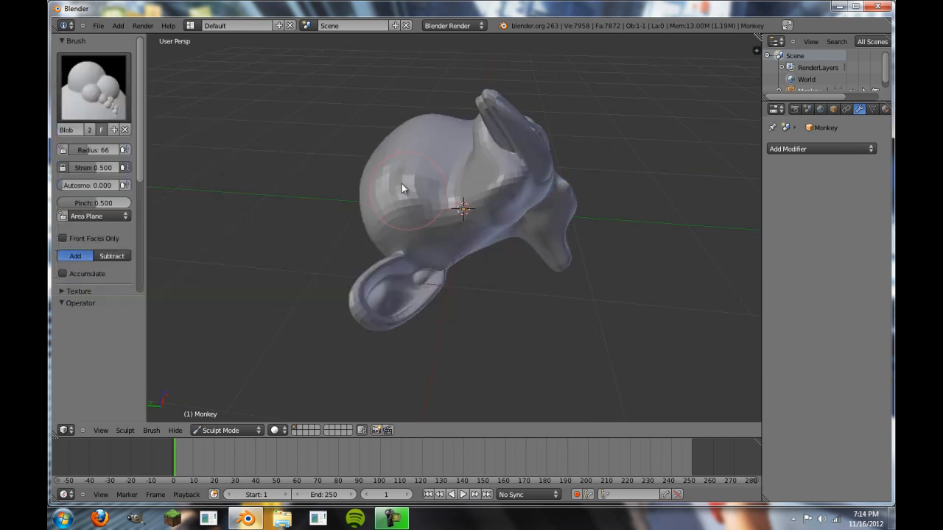
pyautogui.moveTo(402, 188); pyautogui.dragTo(426, 198)
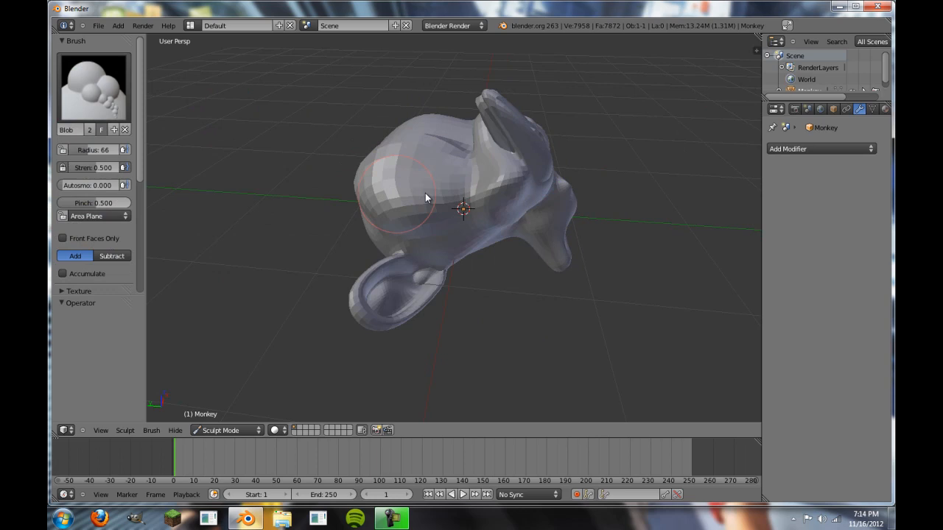
pyautogui.moveTo(428, 199); pyautogui.dragTo(475, 170)
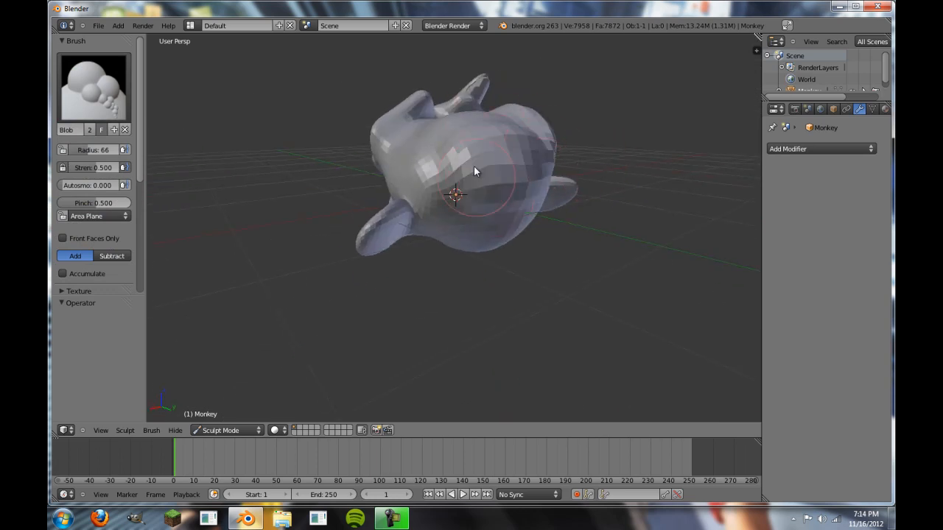
pyautogui.moveTo(475, 172); pyautogui.dragTo(288, 109)
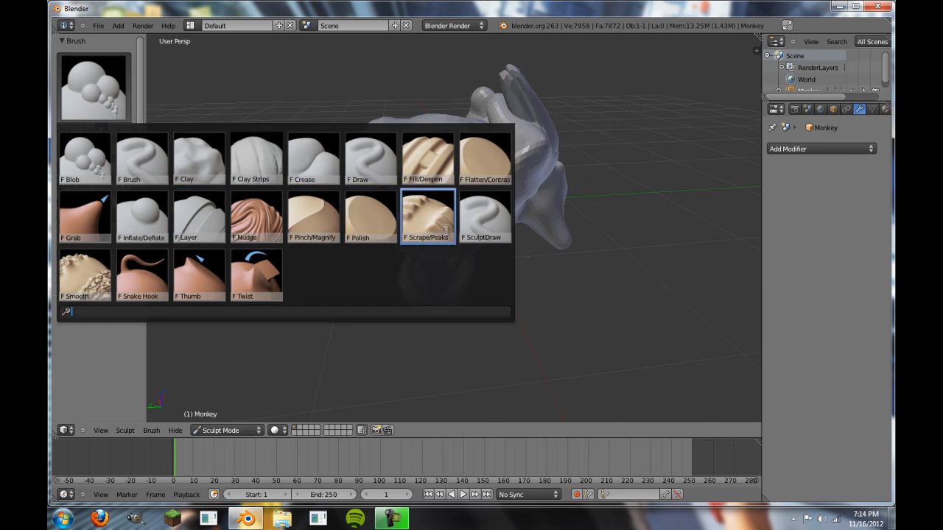
# - Select the Fill/Deepen brush and set its stroke method to Dots
pyautogui.click(428, 158)
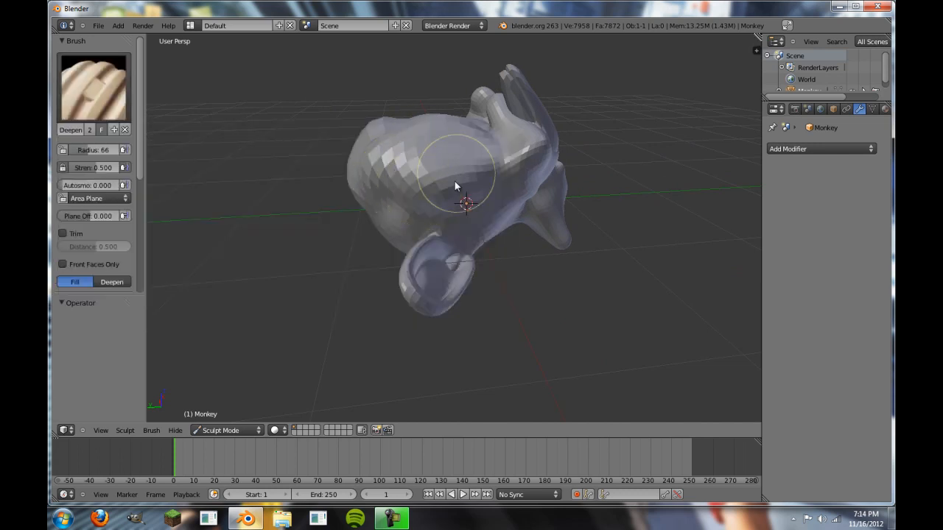
pyautogui.click(92, 89)
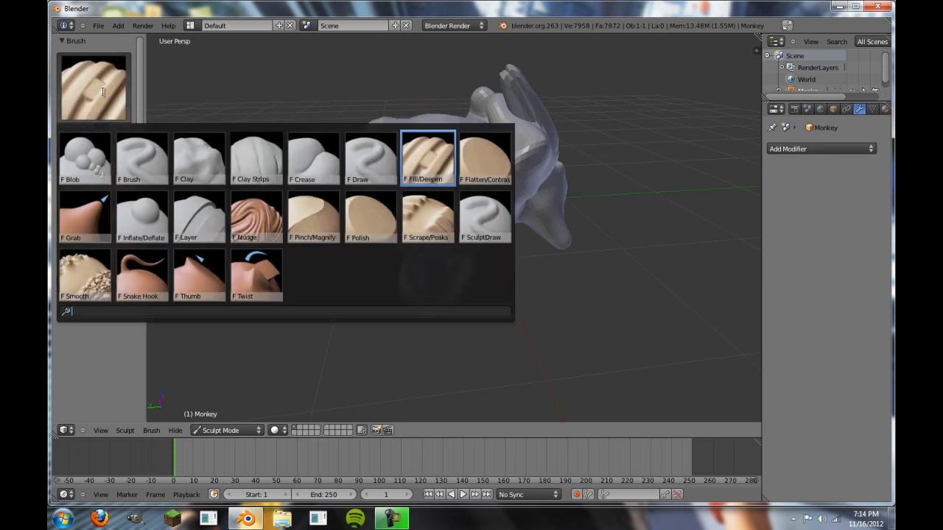
pyautogui.click(427, 158)
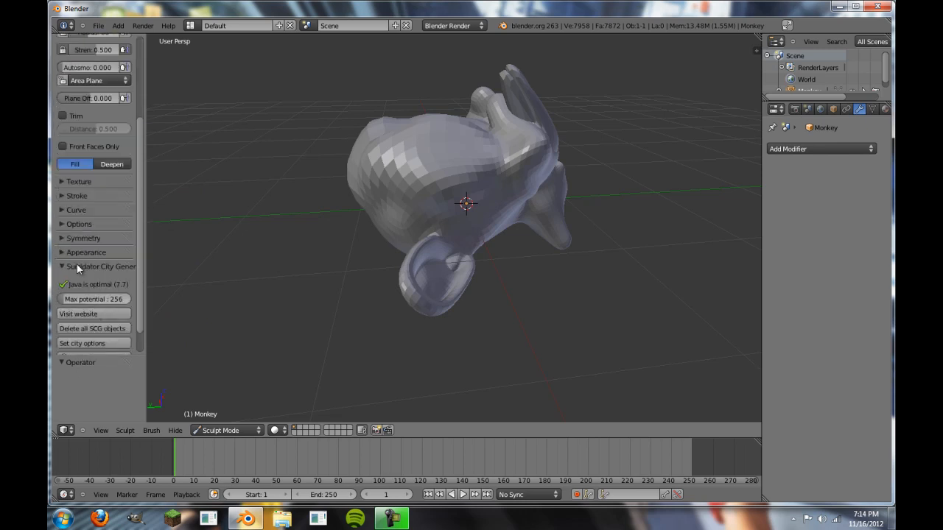
pyautogui.click(76, 195)
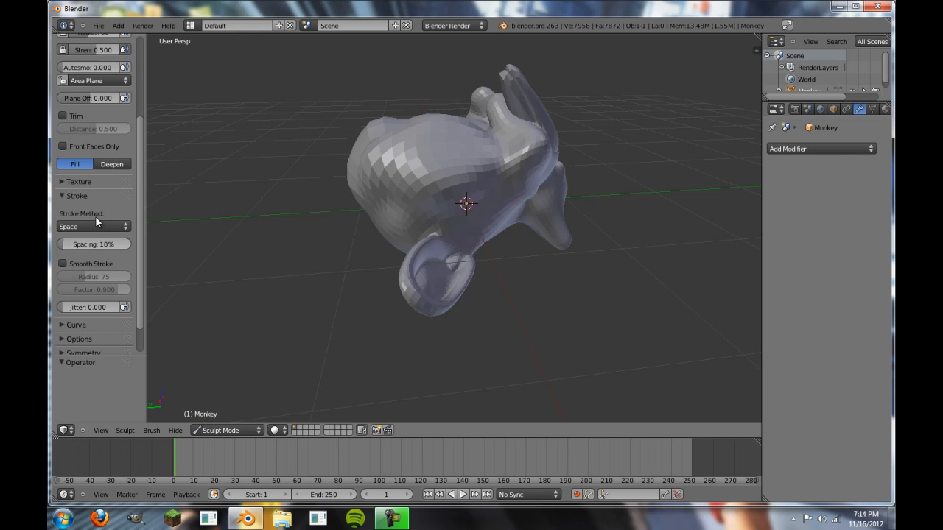
pyautogui.click(92, 227)
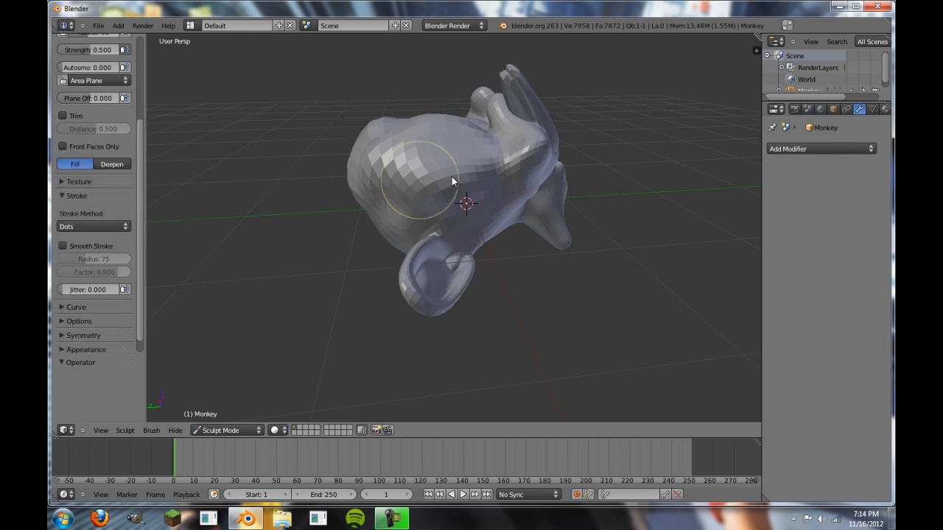
pyautogui.click(453, 182)
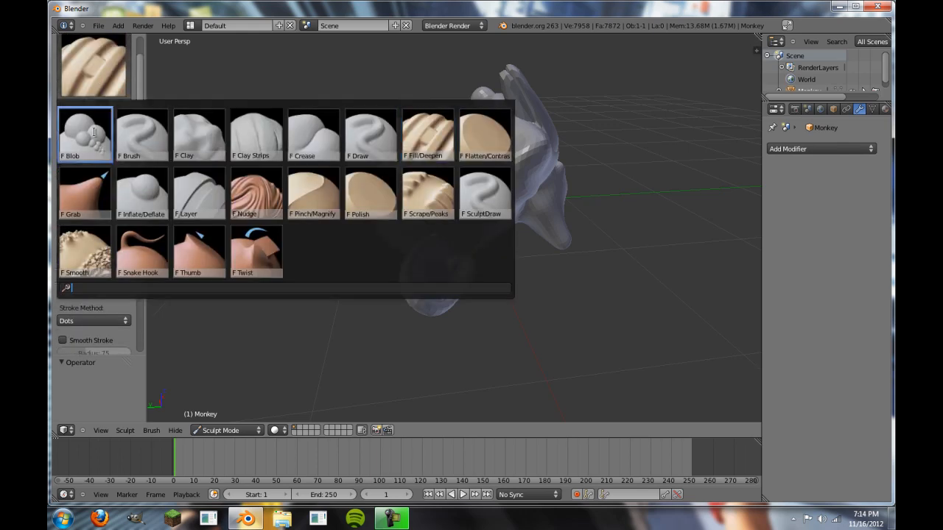
# - Pick the Blob brush, pull a long spike from the head's top, and show the mode list
pyautogui.click(84, 132)
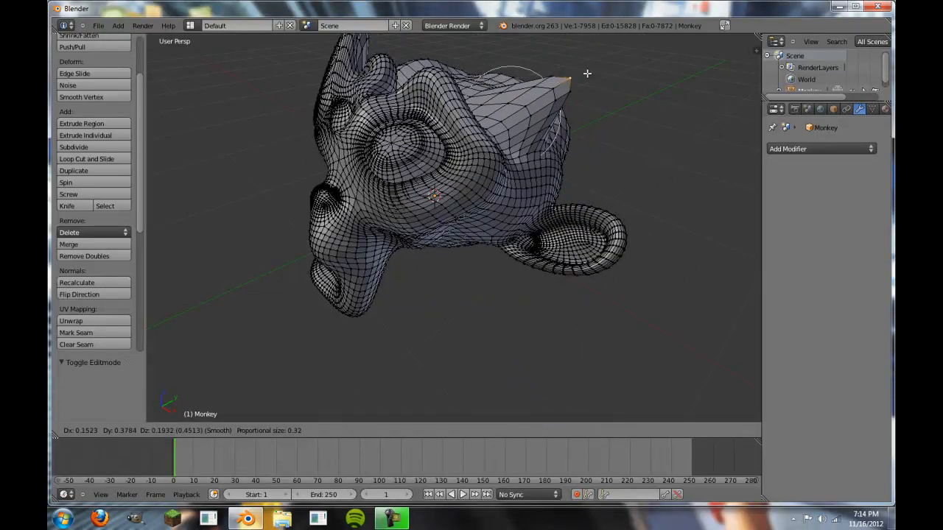
pyautogui.click(193, 431)
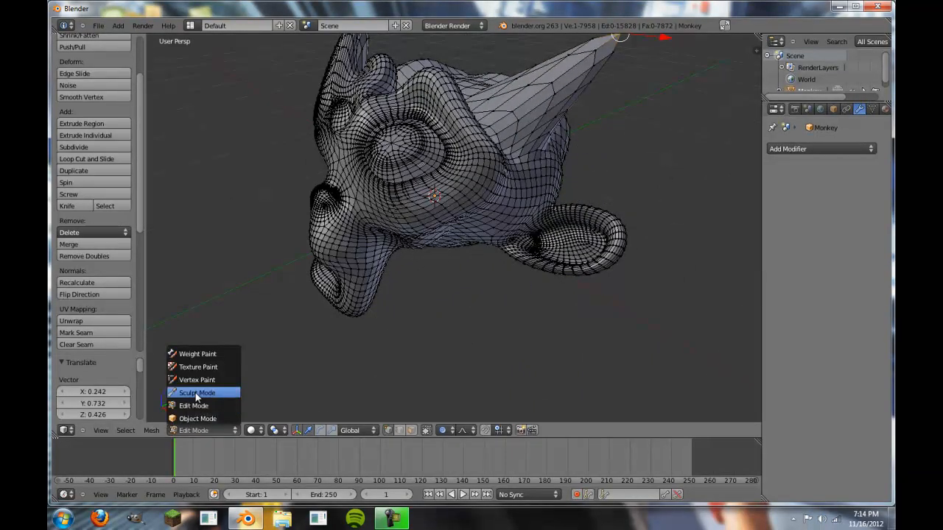
# - Switch back to Sculpt Mode and drag the Blob brush to swell the head's underside
pyautogui.click(196, 392)
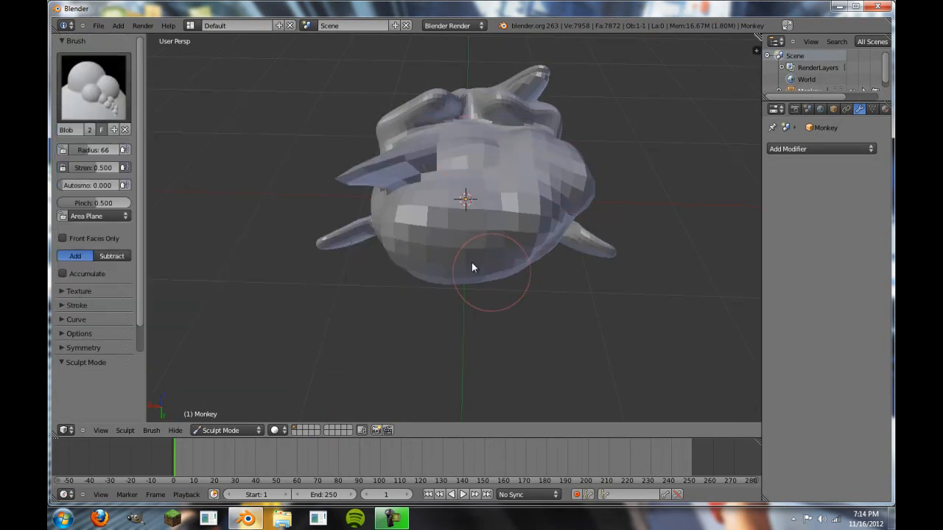
pyautogui.moveTo(472, 268); pyautogui.dragTo(527, 248)
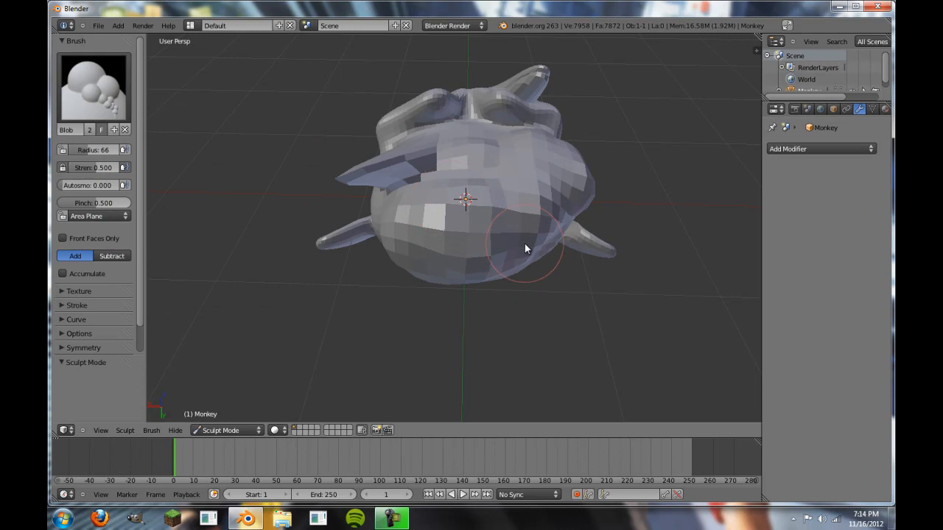
pyautogui.moveTo(460, 367)
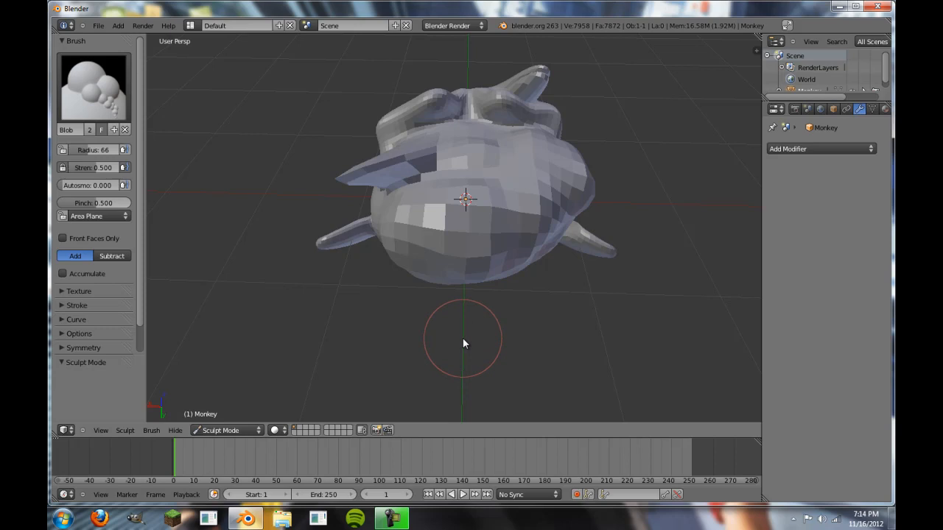
pyautogui.moveTo(465, 338)
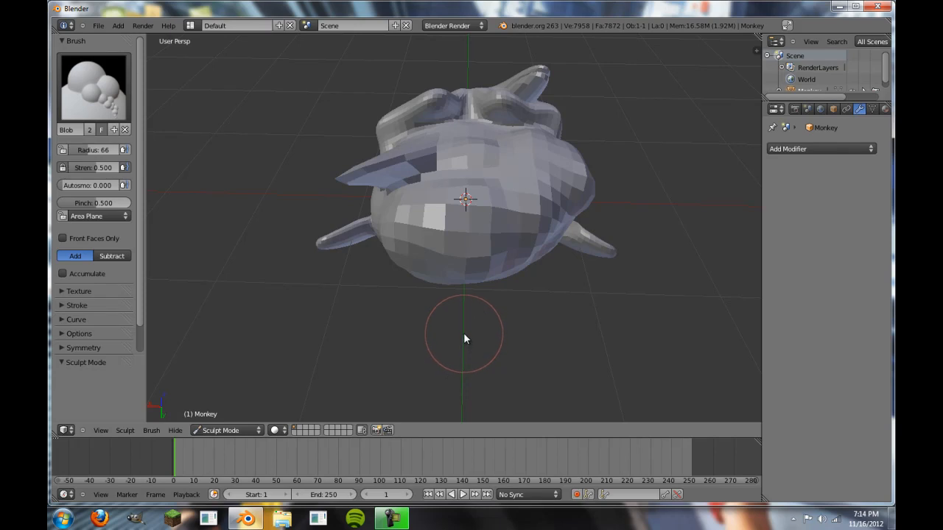